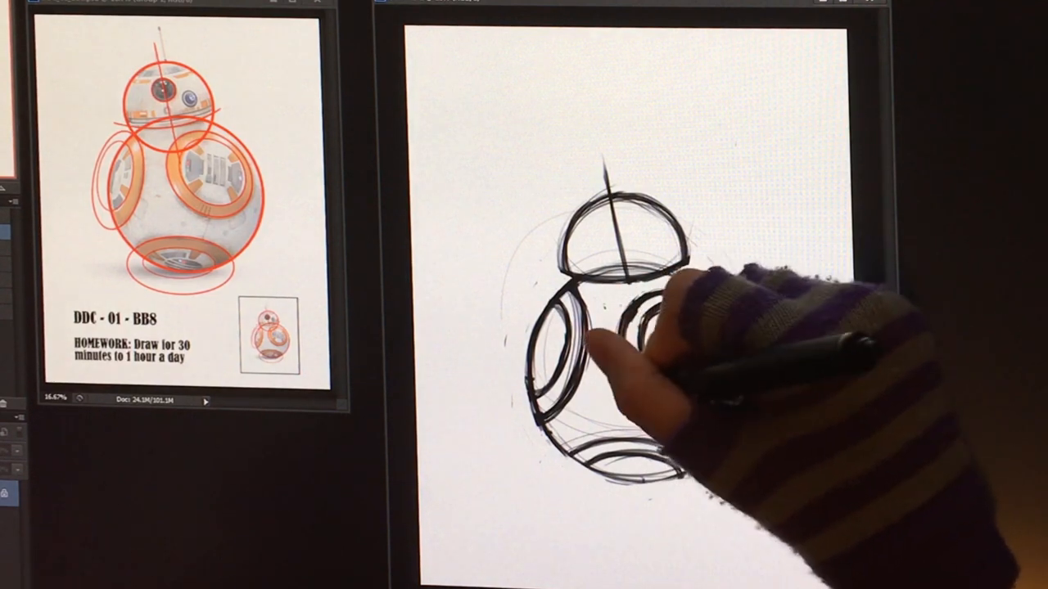
{"action": "mouse_move", "coordinate": [622, 262]}
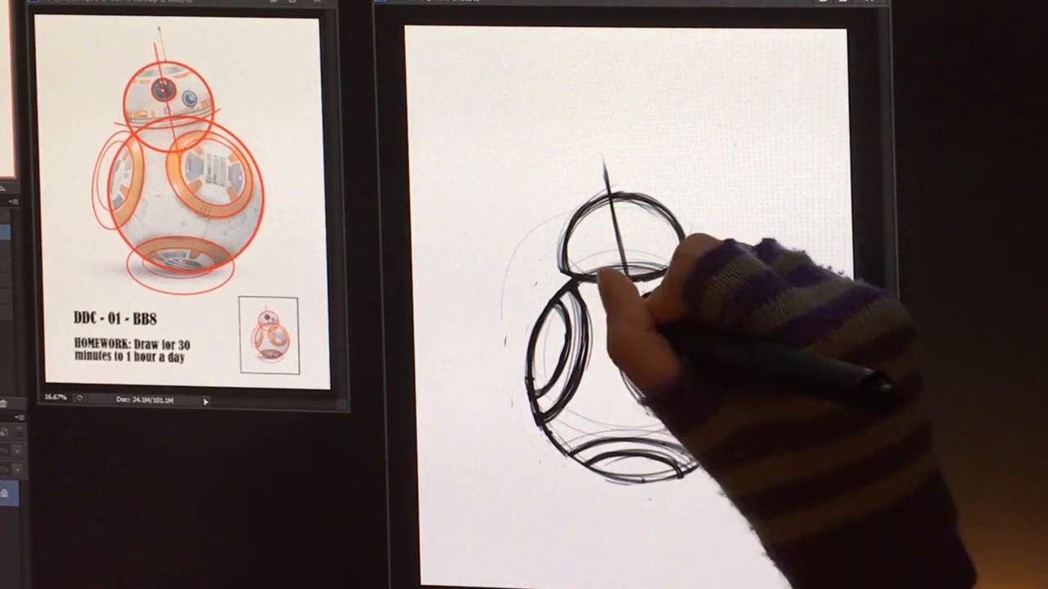